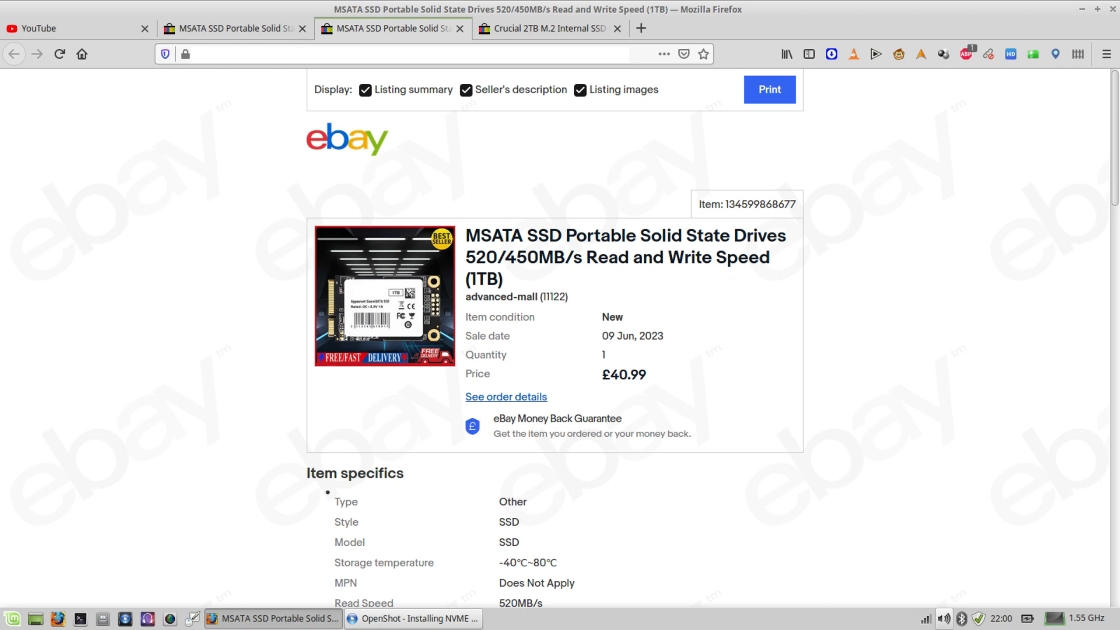
Choose 'Something else' on the installer's Installation type page for manual partitioning
click(233, 28)
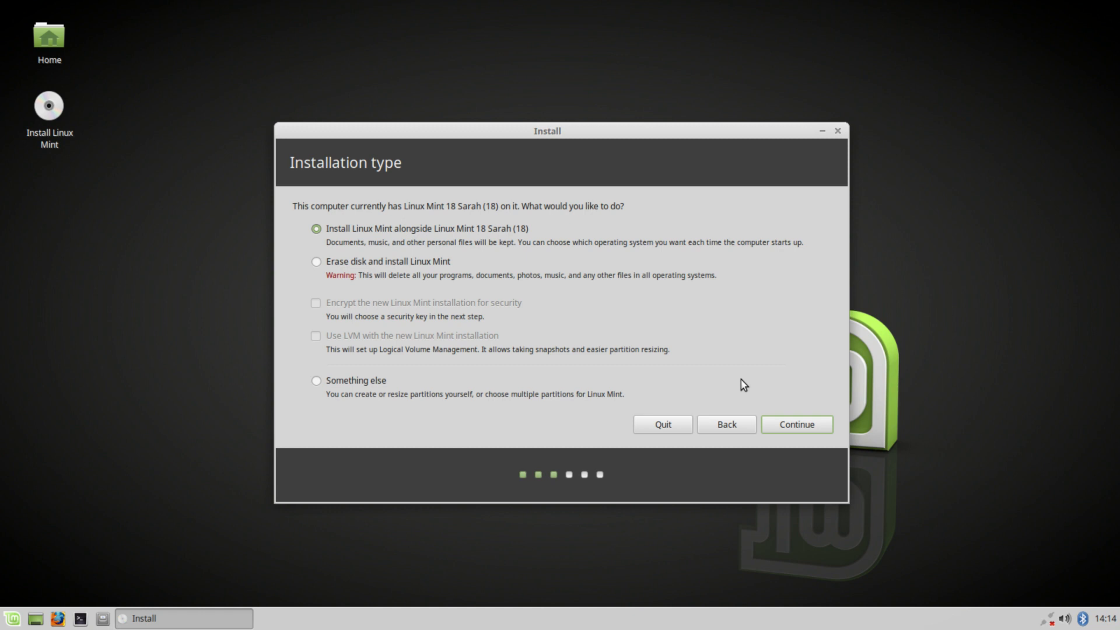
click(316, 380)
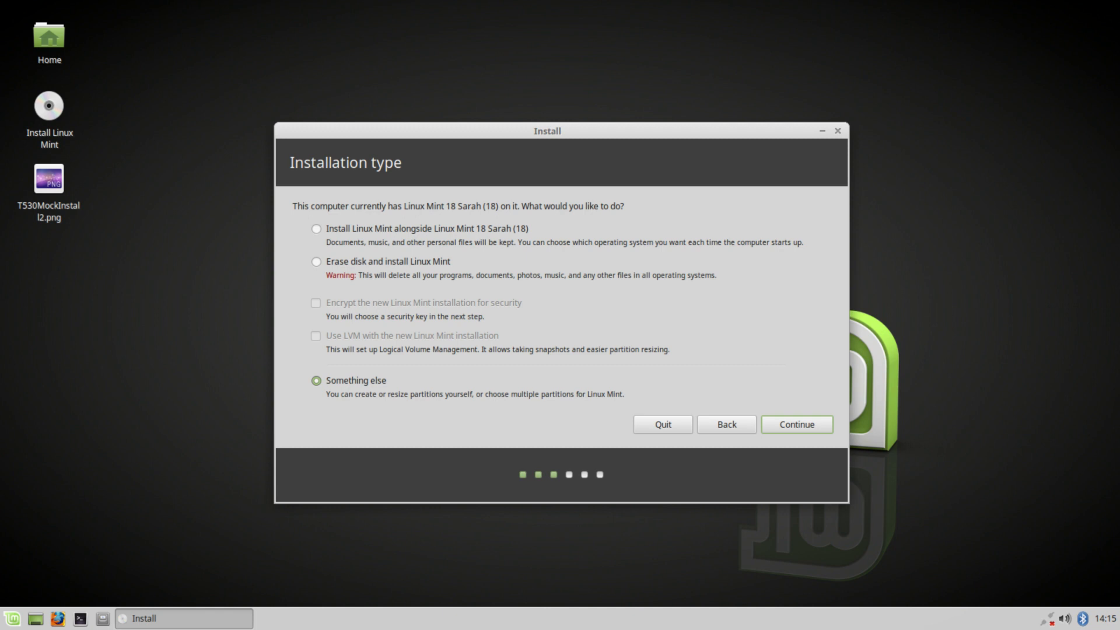
click(796, 423)
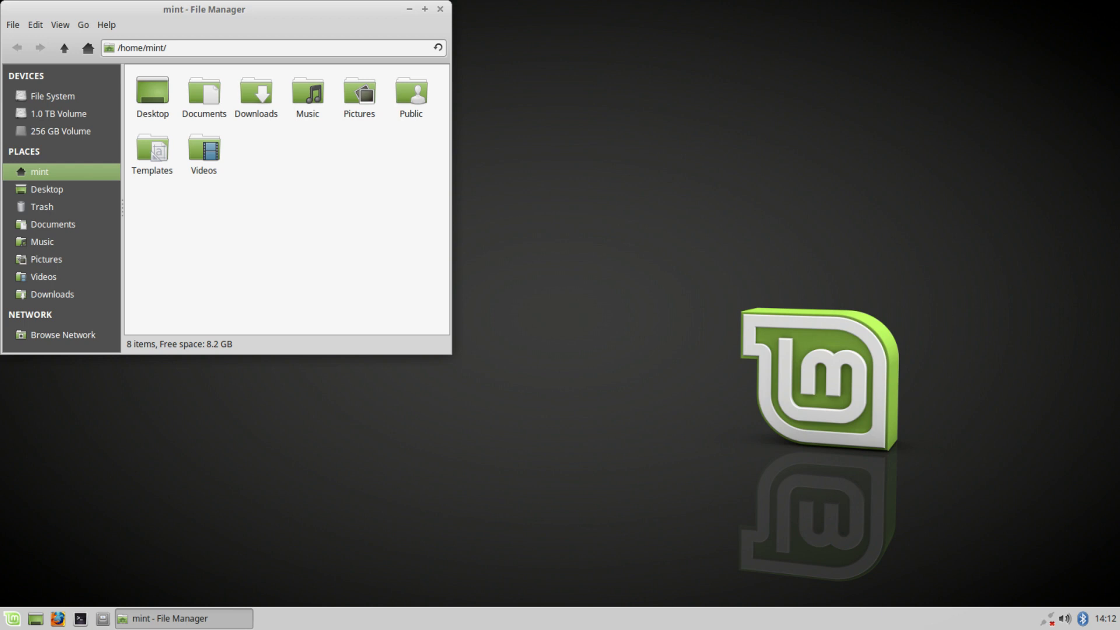
Switch to Firefox from the taskbar to view the Mint guide's Grub Boot Menu page
click(319, 618)
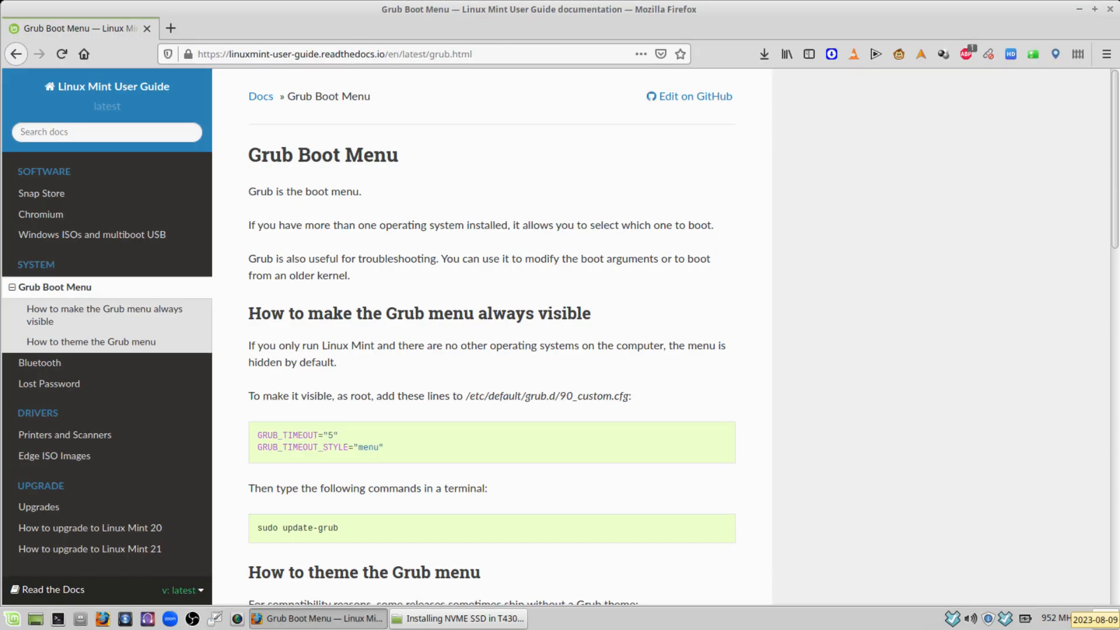